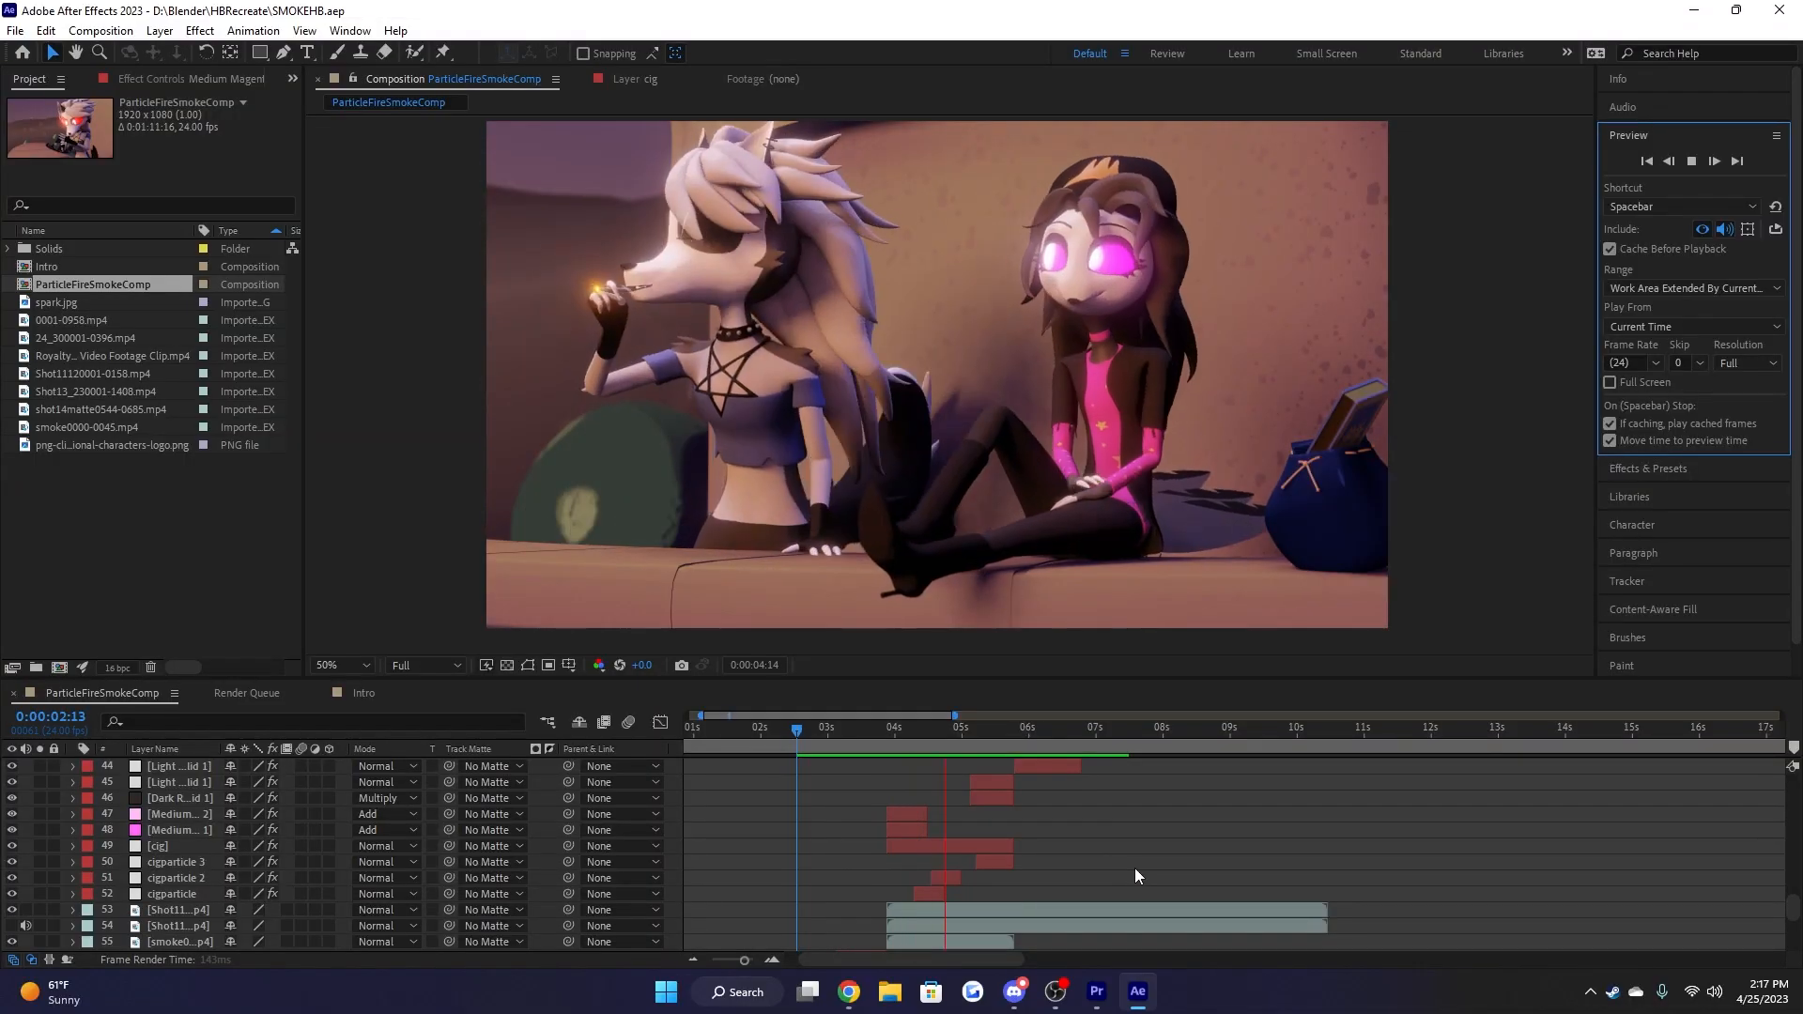
Select layer 45, Light Gray Solid 1, with the preview stopped near 0:00:05:15
click(1002, 728)
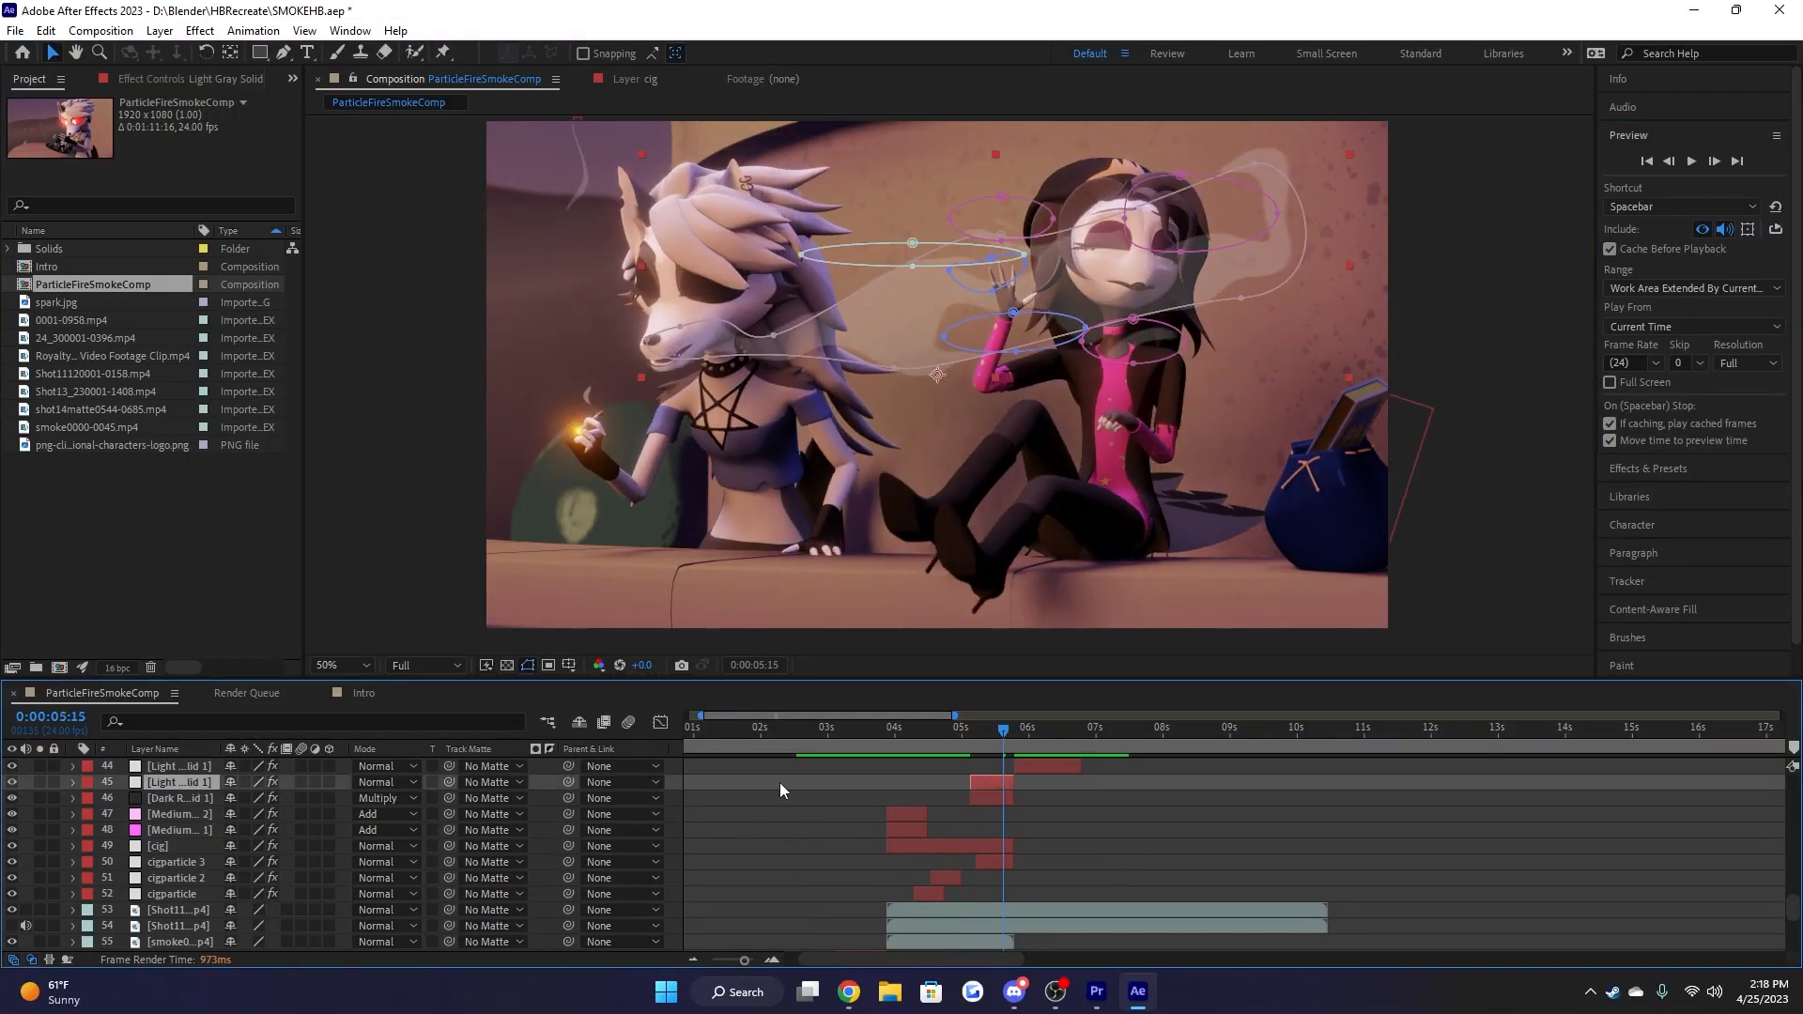